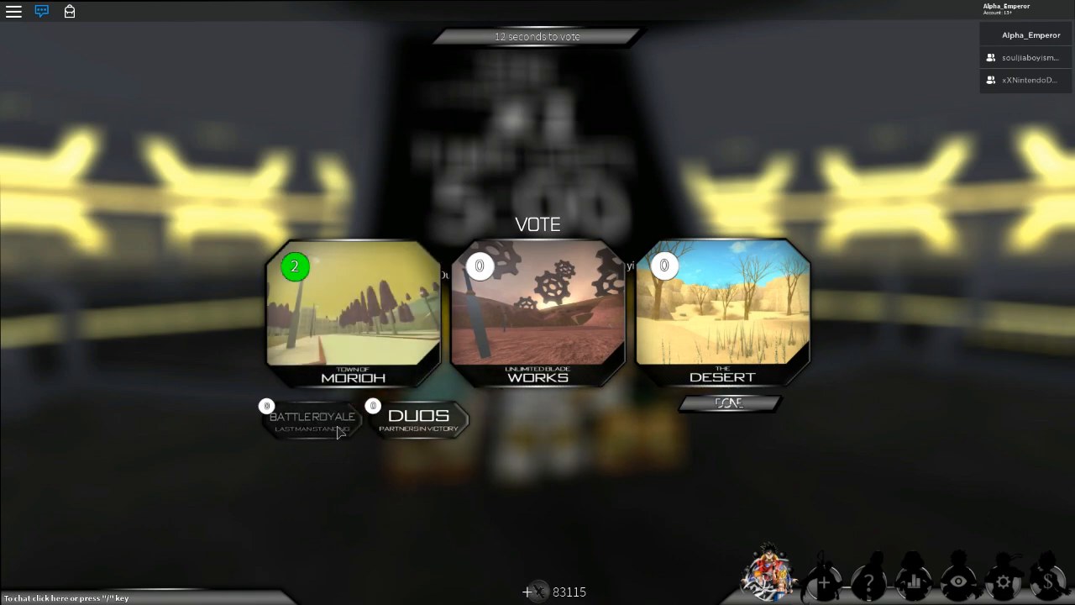
Step: Cast a vote on the map vote screen while Town of Morioh leads
click(311, 416)
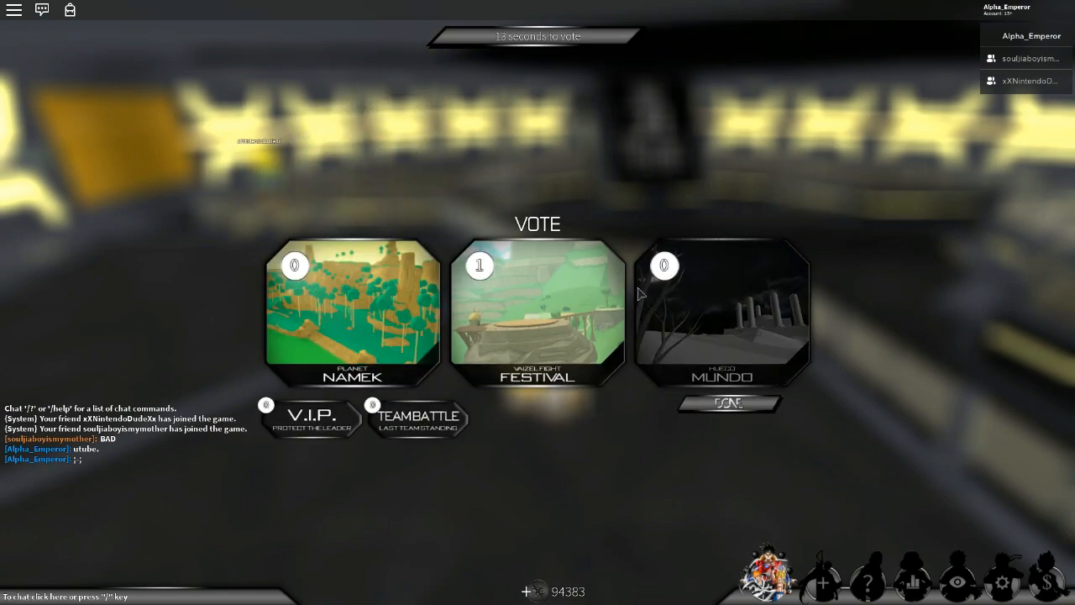
Step: Vote on the Planet Namek, Festival and Hueco Mundo map screen
click(537, 315)
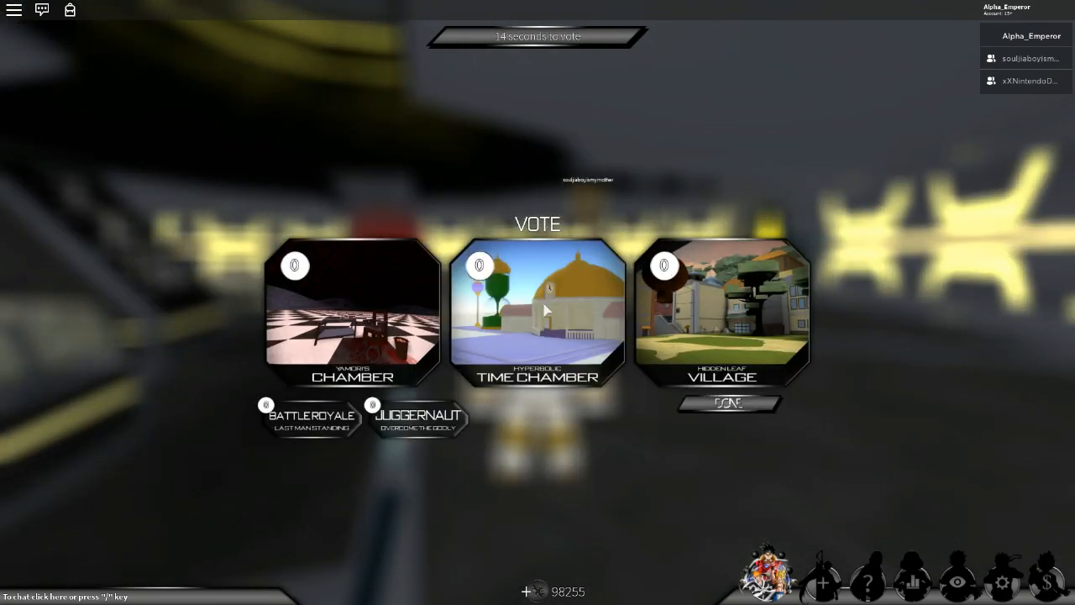
Step: Vote for Time Chamber over Chamber and Hidden Leaf Village
click(537, 315)
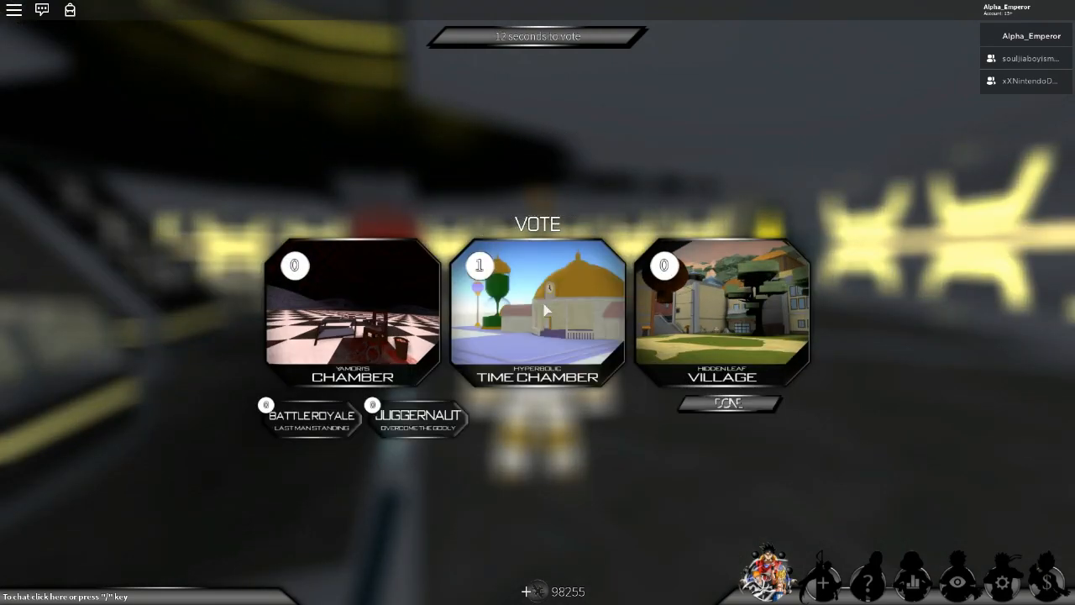